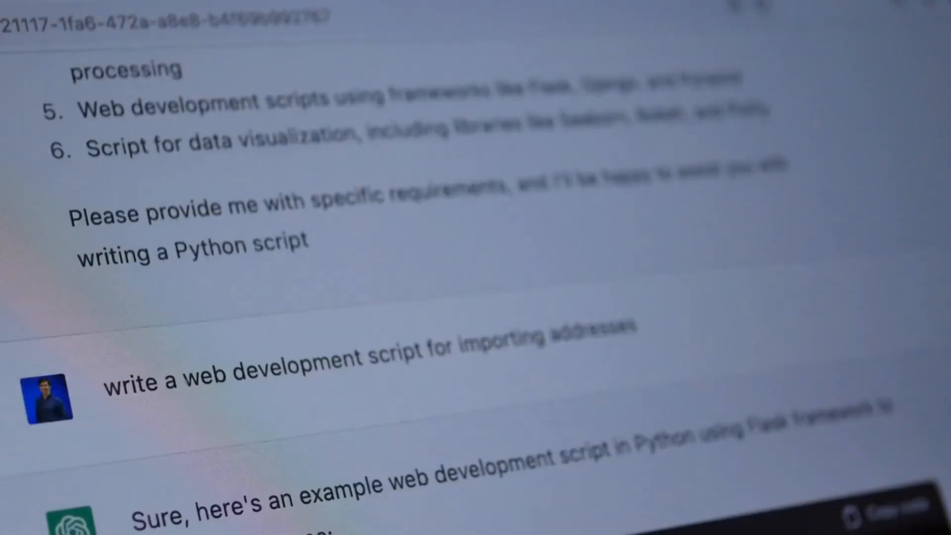
scroll(down, 3)
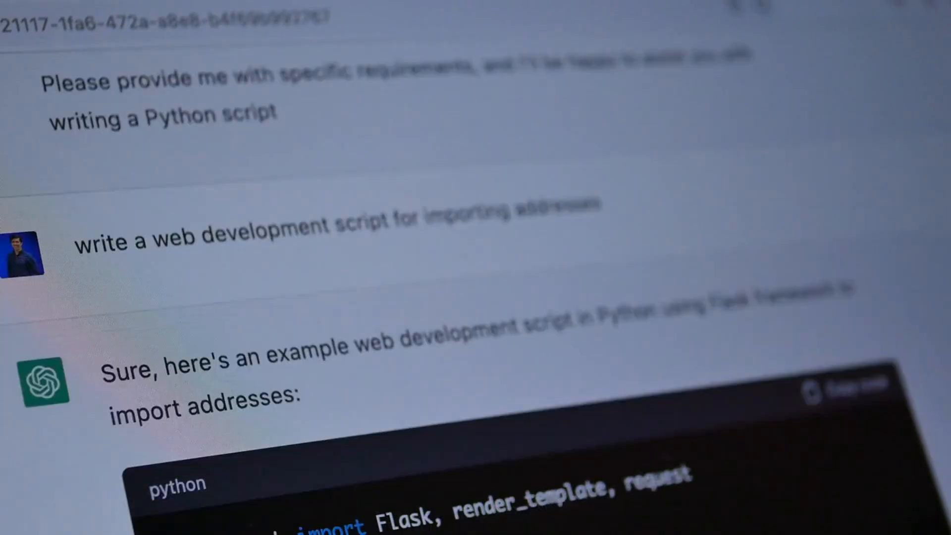
scroll(down, 3)
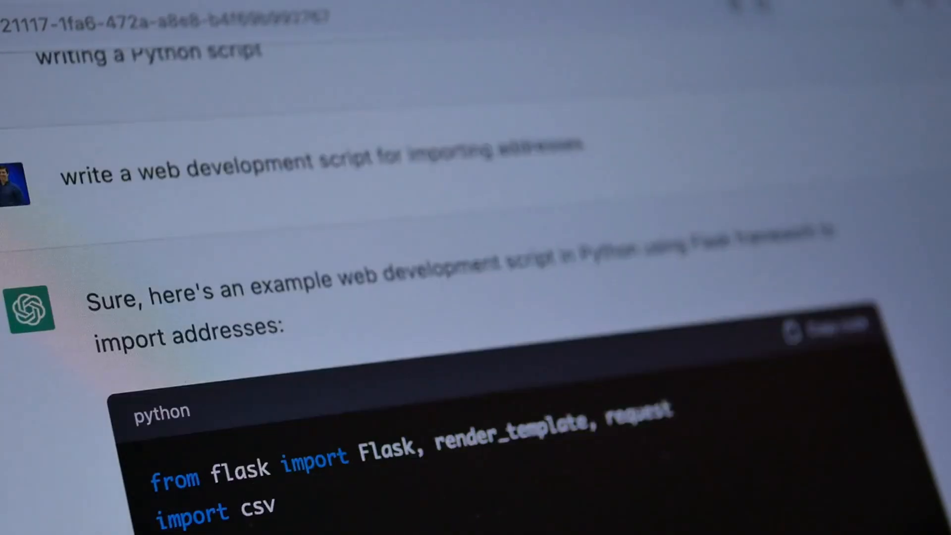
scroll(down, 3)
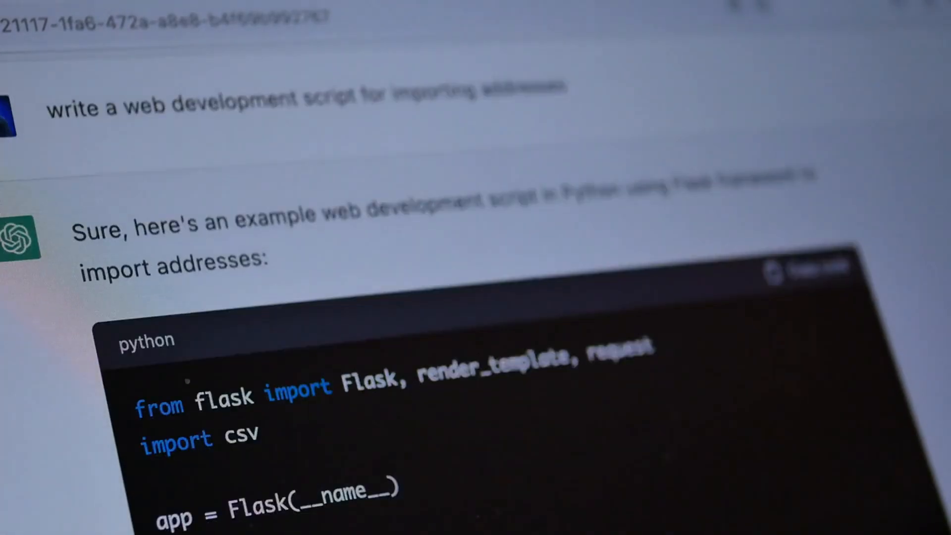
scroll(down, 3)
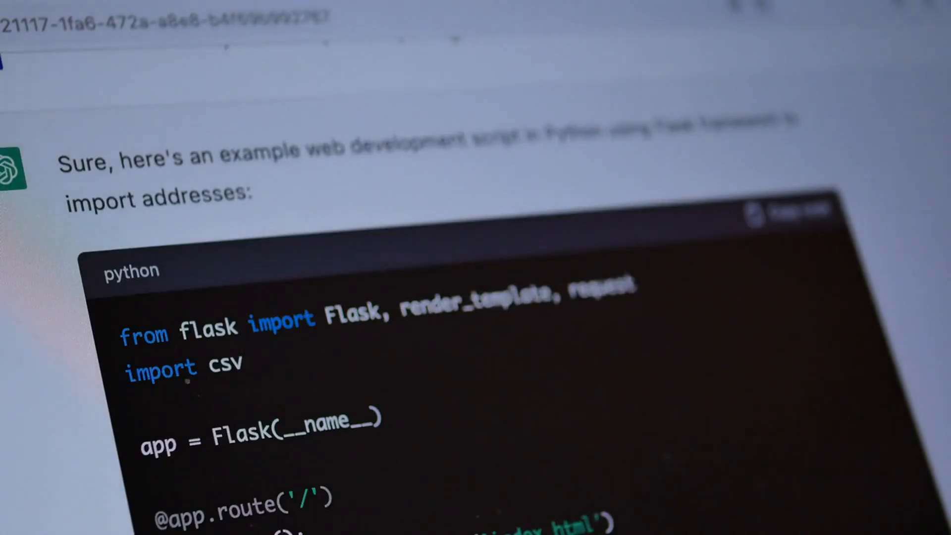
scroll(down, 3)
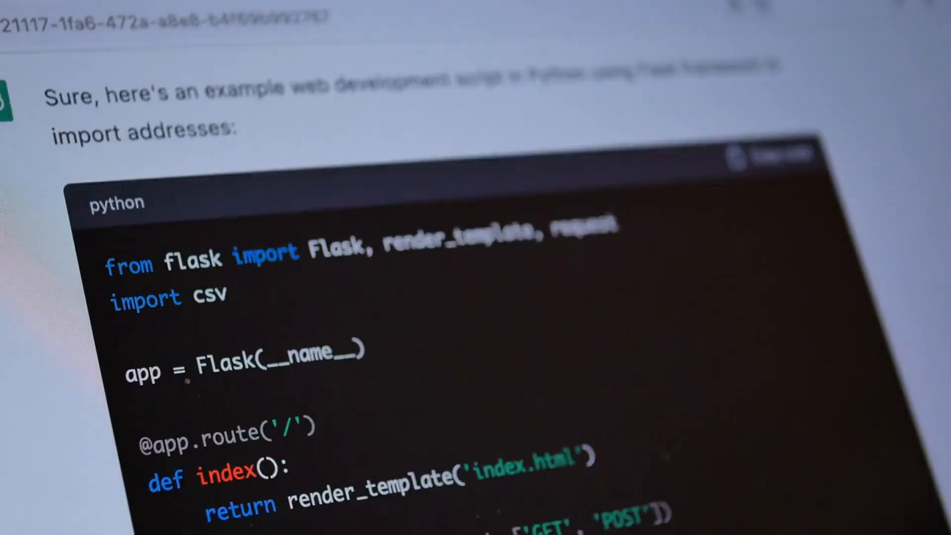
scroll(down, 3)
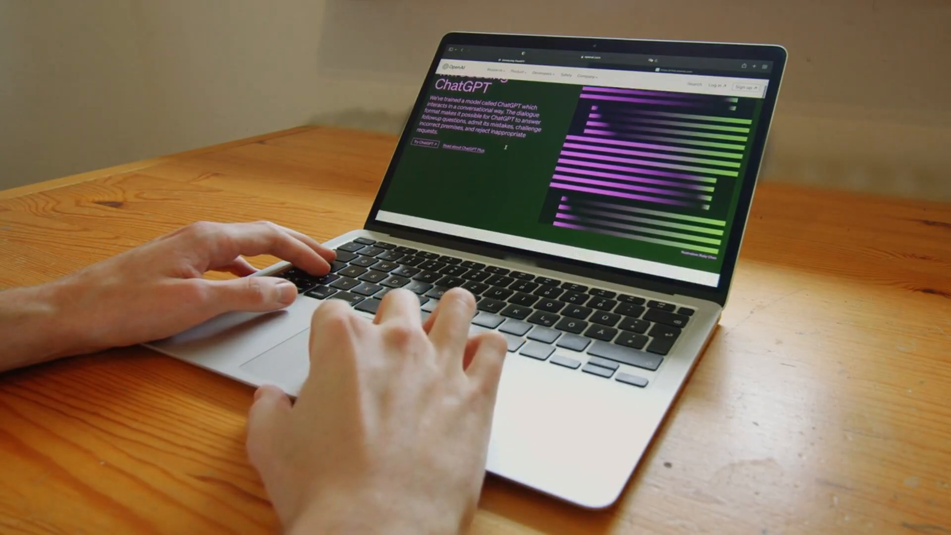
scroll(down, 3)
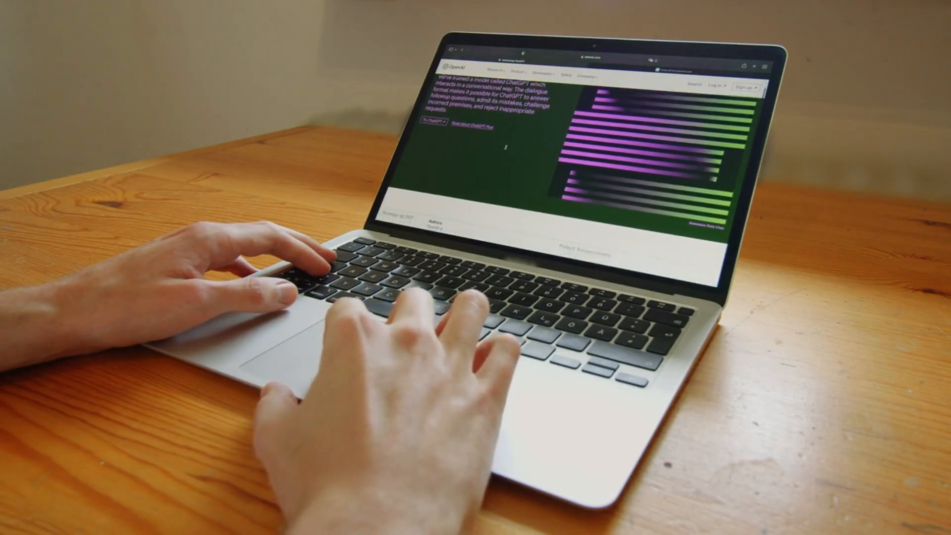
scroll(down, 3)
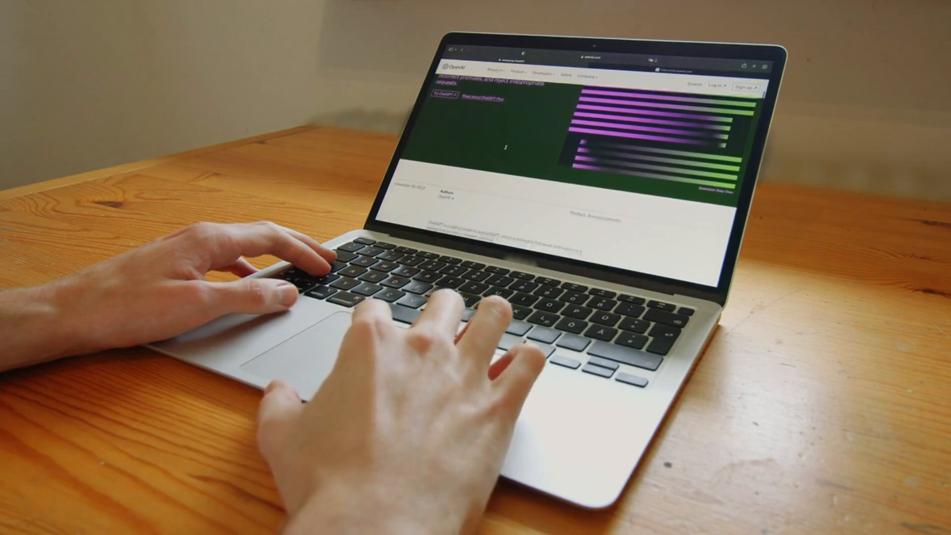